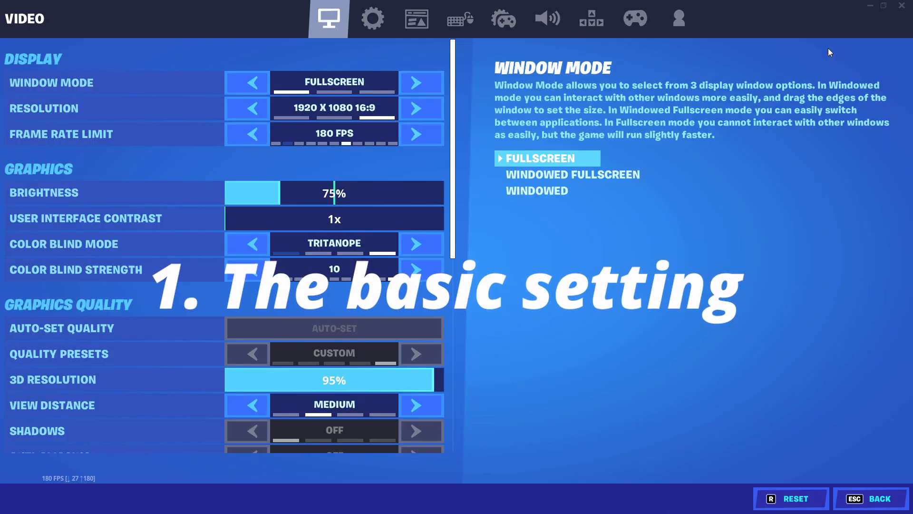
# - Create a System Protection restore point named 'Lower Ping Restore' and dismiss the success message
pyautogui.click(372, 18)
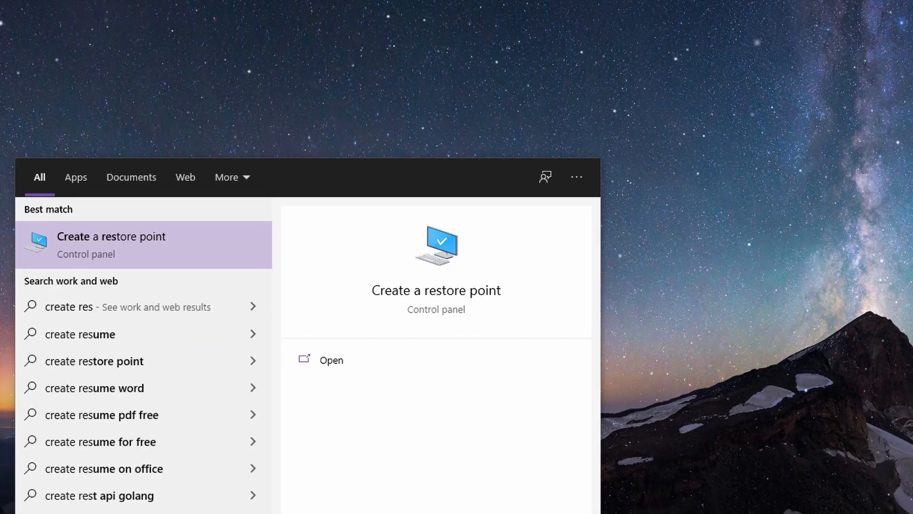
pyautogui.moveTo(220, 255)
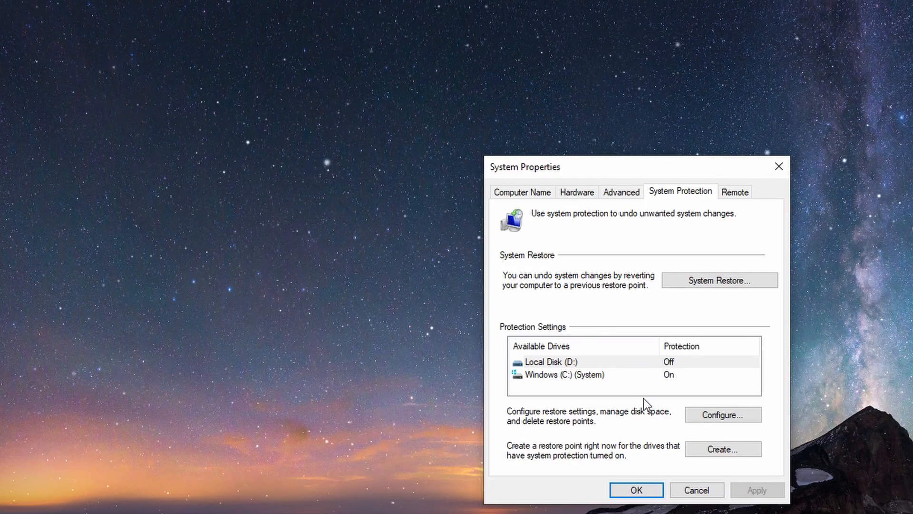
pyautogui.click(722, 449)
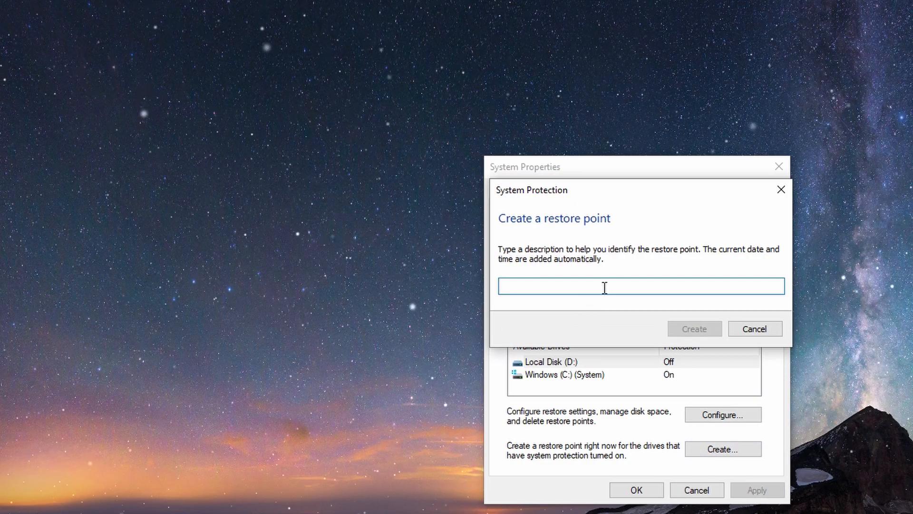
pyautogui.write('Lower Ping')
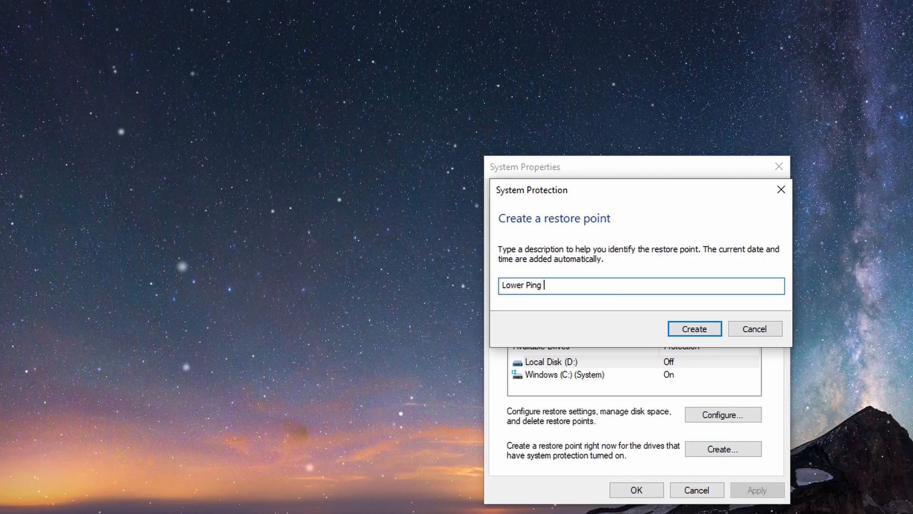
pyautogui.write('Restore')
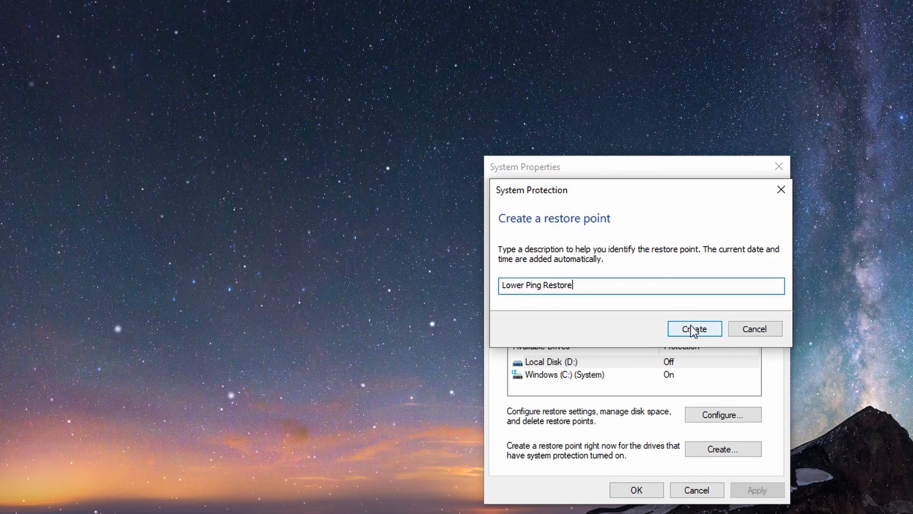
pyautogui.click(694, 329)
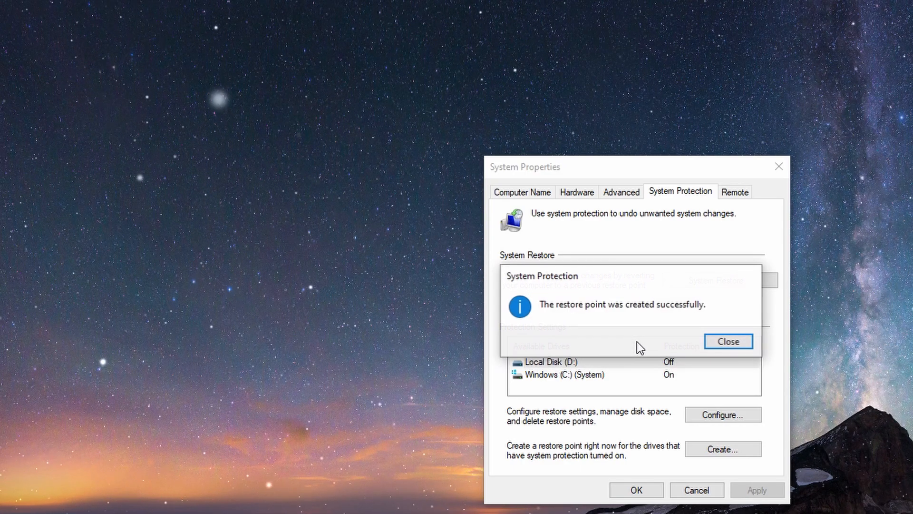
pyautogui.click(727, 341)
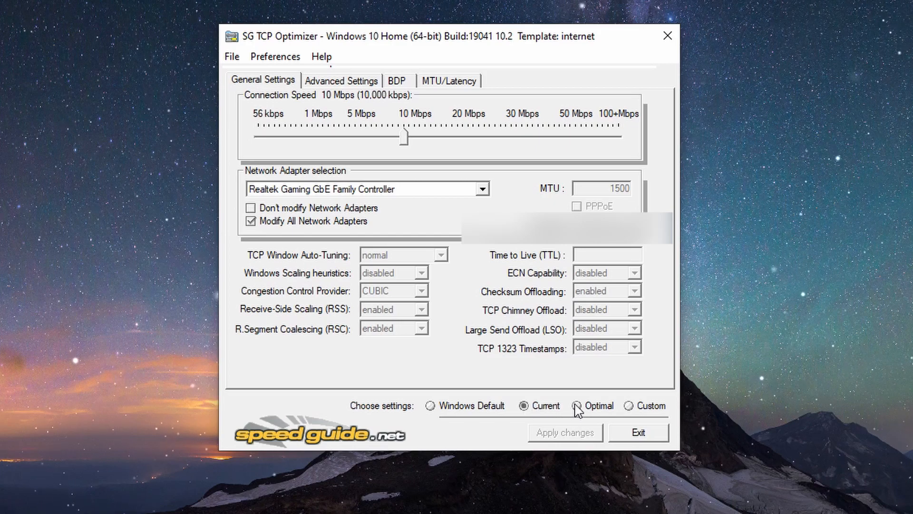
# - Load the Optimal preset, then switch TCP Optimizer to Custom settings
pyautogui.click(578, 405)
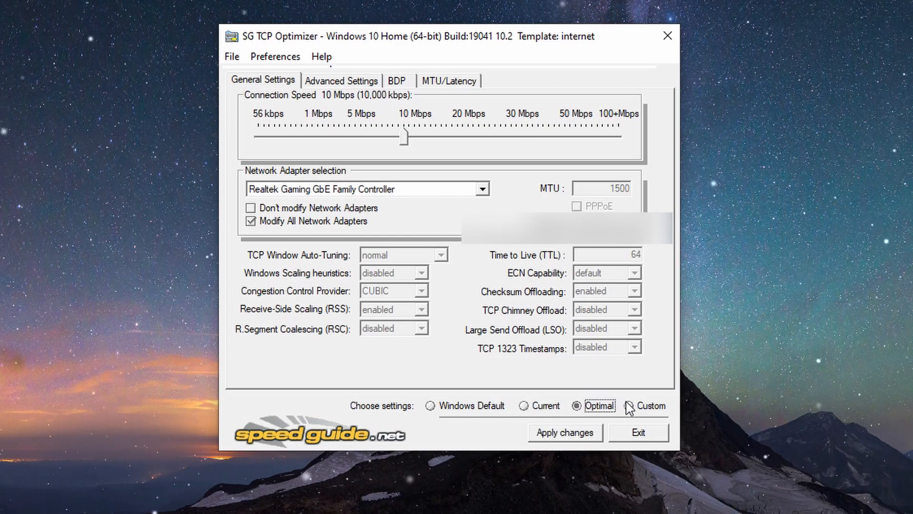
pyautogui.click(629, 405)
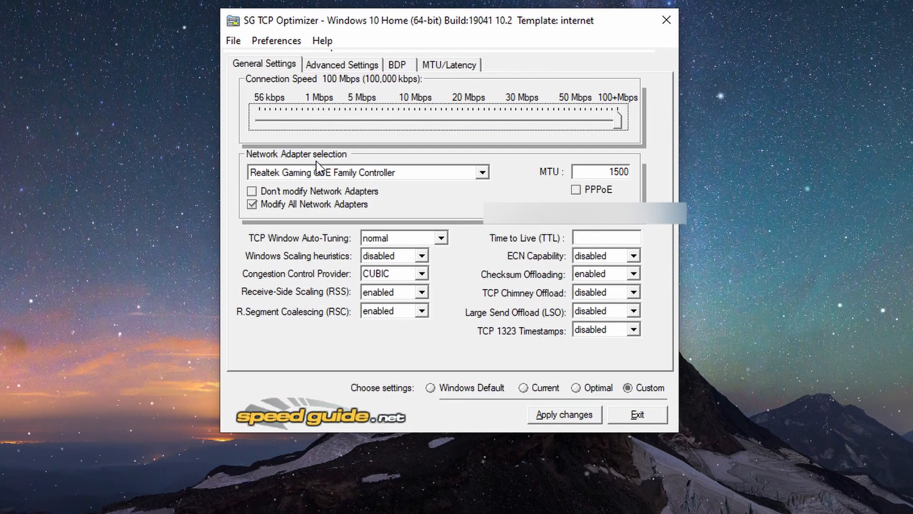
pyautogui.moveTo(373, 181)
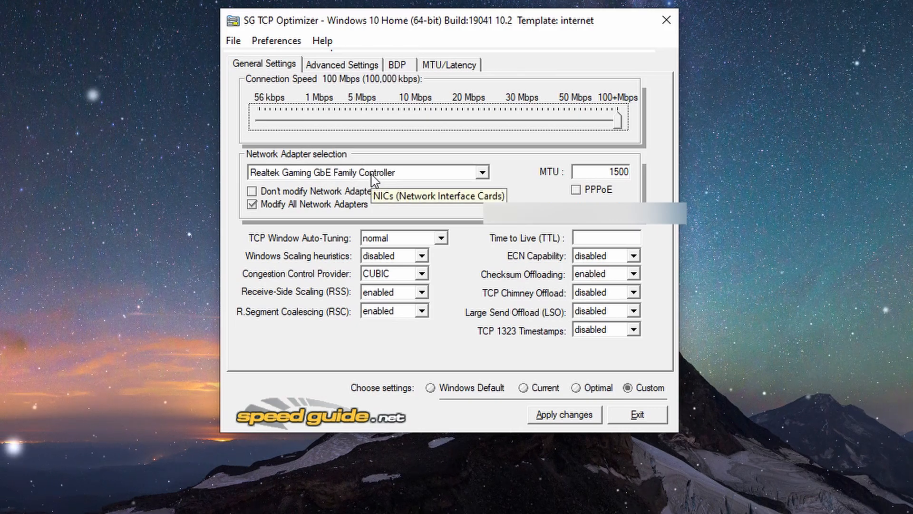
# - Select Realtek Gaming GbE Family Controller from the network adapter list
pyautogui.click(479, 171)
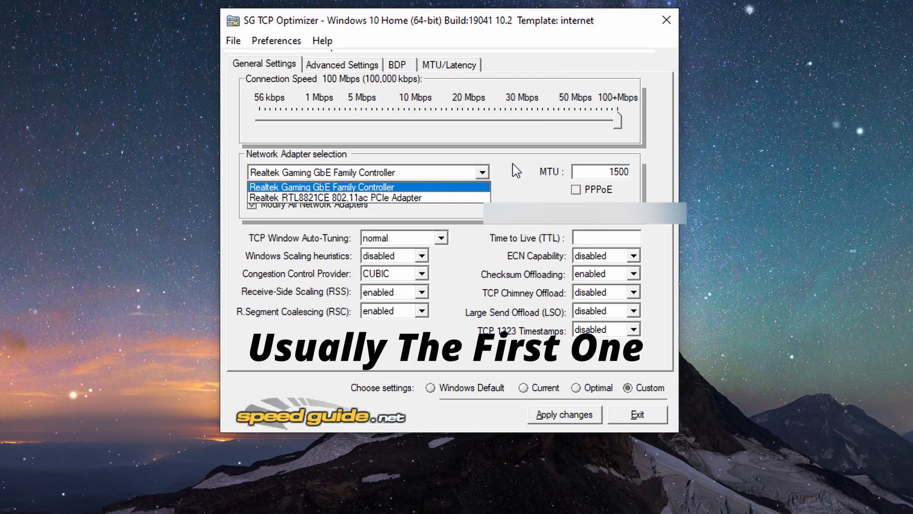
pyautogui.click(321, 187)
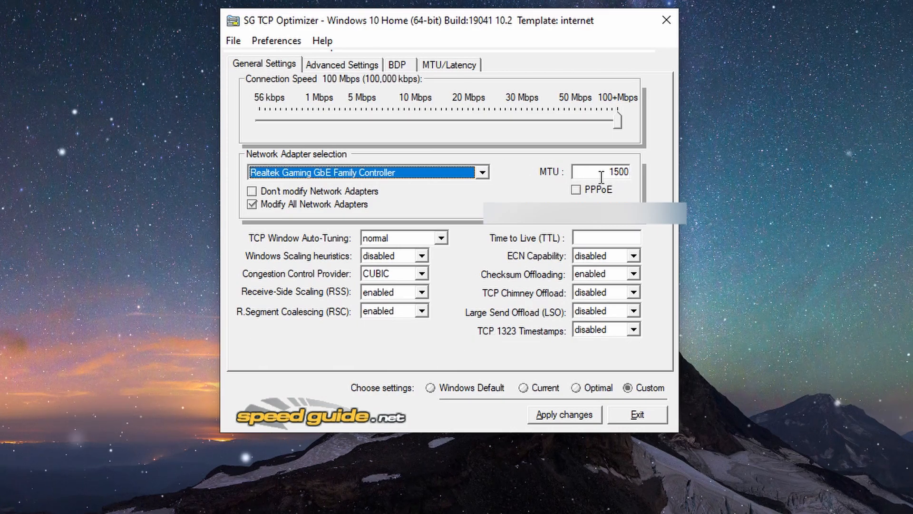
pyautogui.moveTo(601, 172)
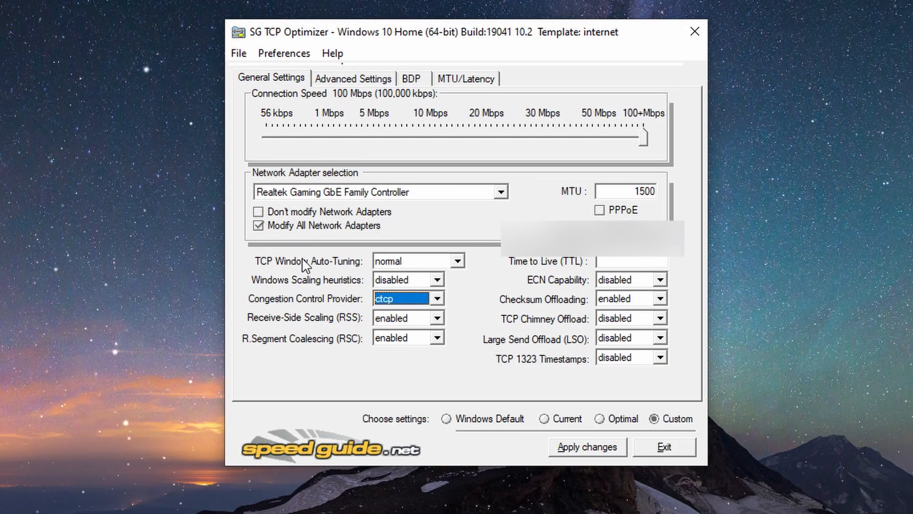
pyautogui.moveTo(267, 291)
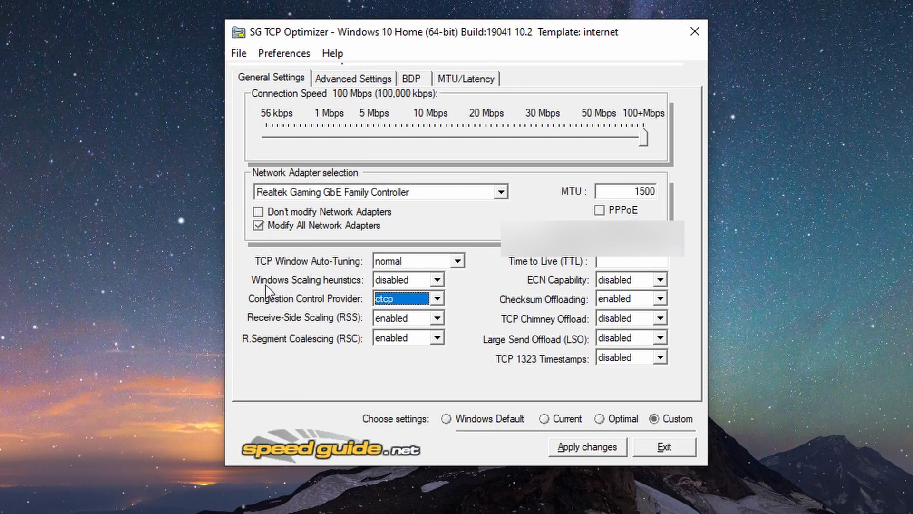
pyautogui.moveTo(393, 283)
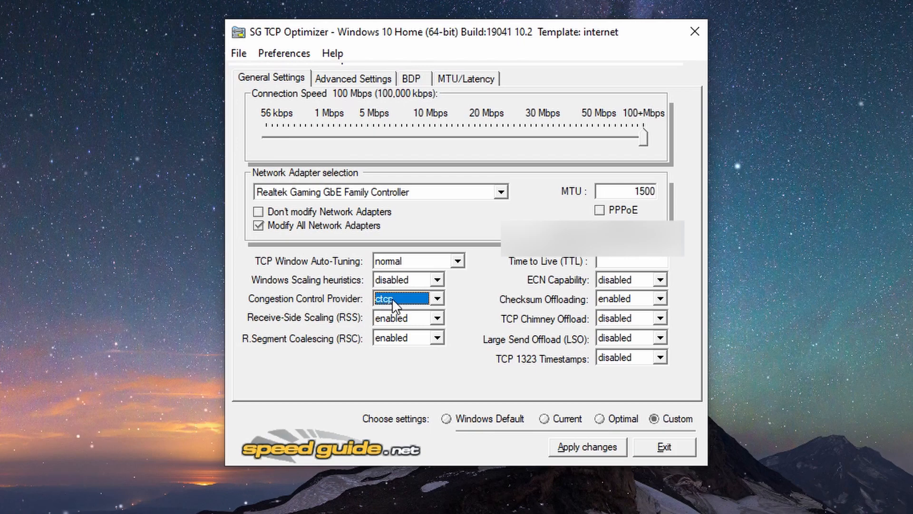
# - Set Congestion Control Provider to ctcp and TCP Chimney Offload to disabled
pyautogui.click(438, 297)
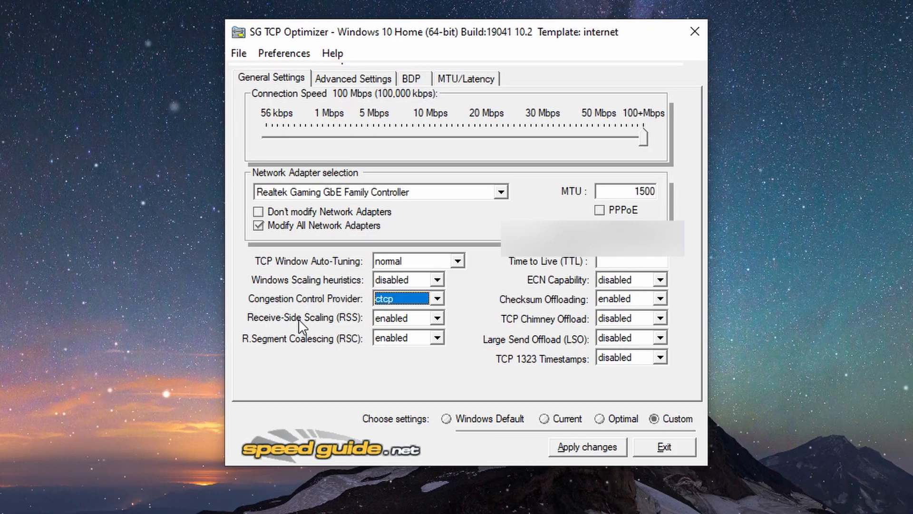
pyautogui.moveTo(277, 332)
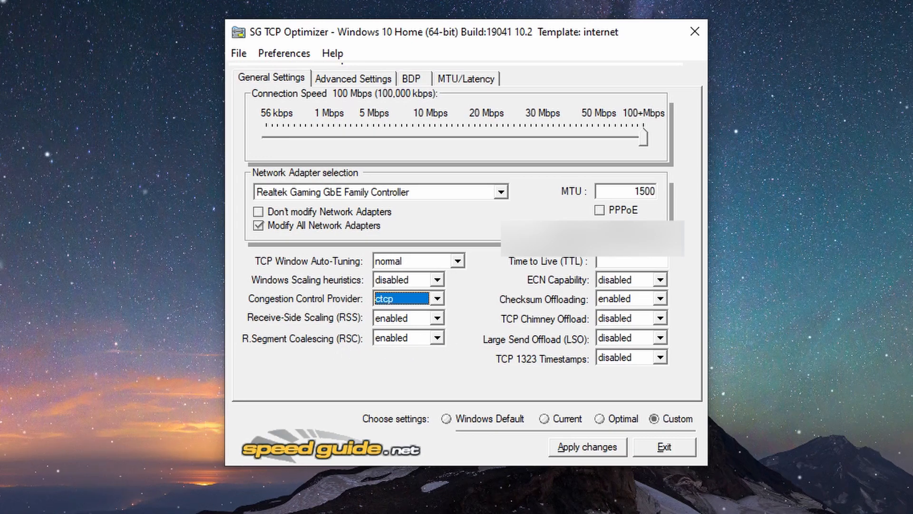
pyautogui.click(662, 298)
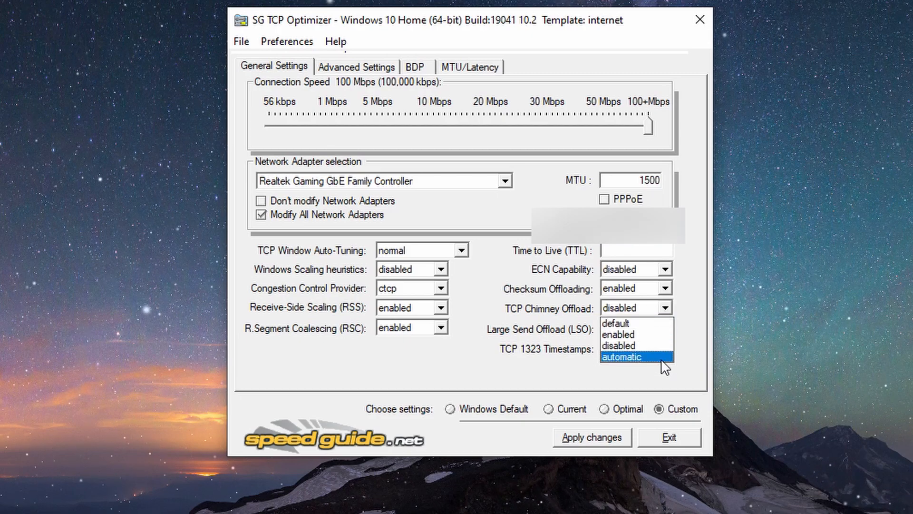
pyautogui.click(618, 345)
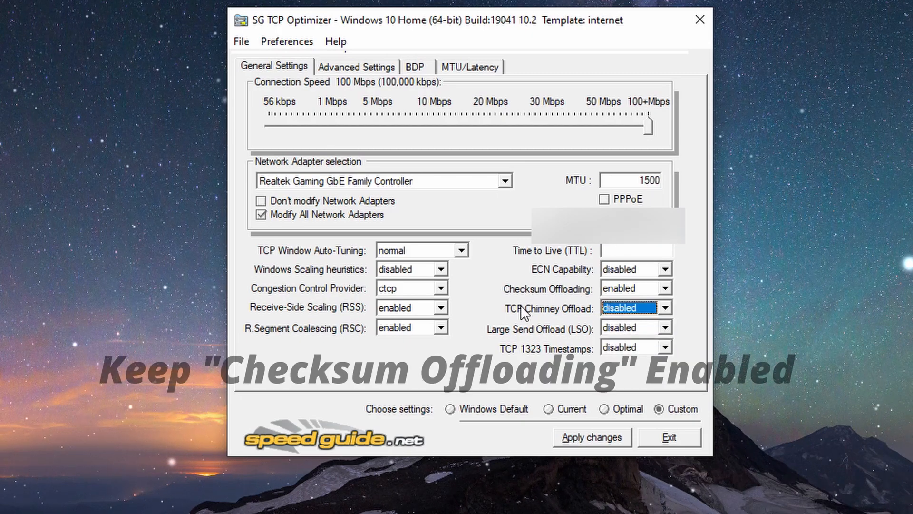
pyautogui.moveTo(658, 305)
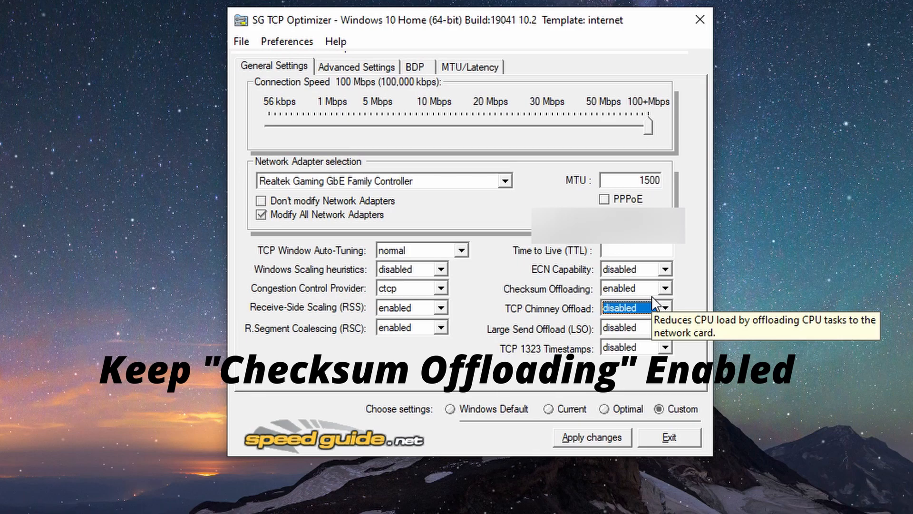
pyautogui.moveTo(645, 283)
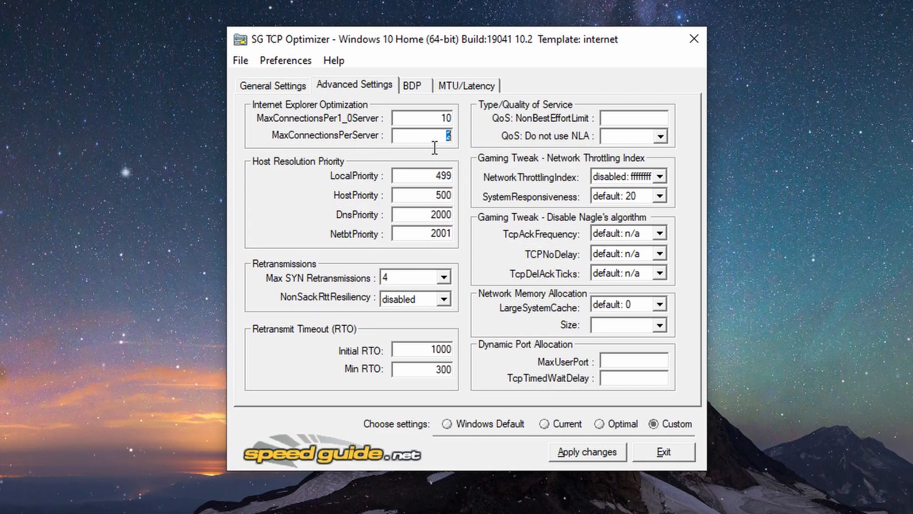
# - On Advanced Settings, set MaxConnectionsPerServer 10, LocalPriority 5 and Initial RTO 2000
pyautogui.write('10')
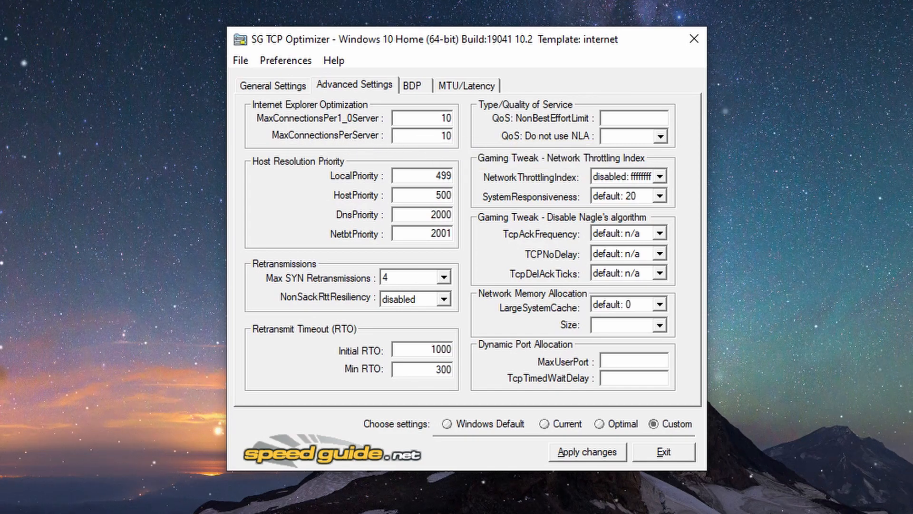
pyautogui.moveTo(442, 177)
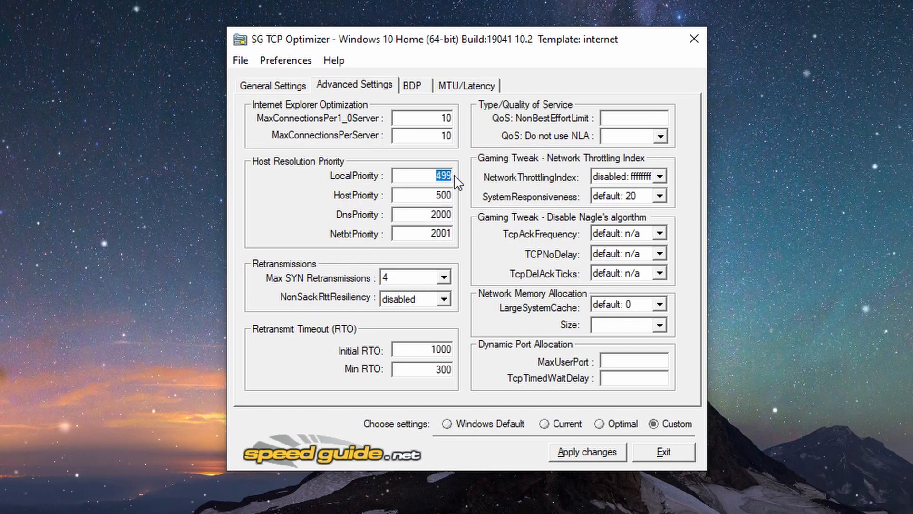
pyautogui.click(422, 195)
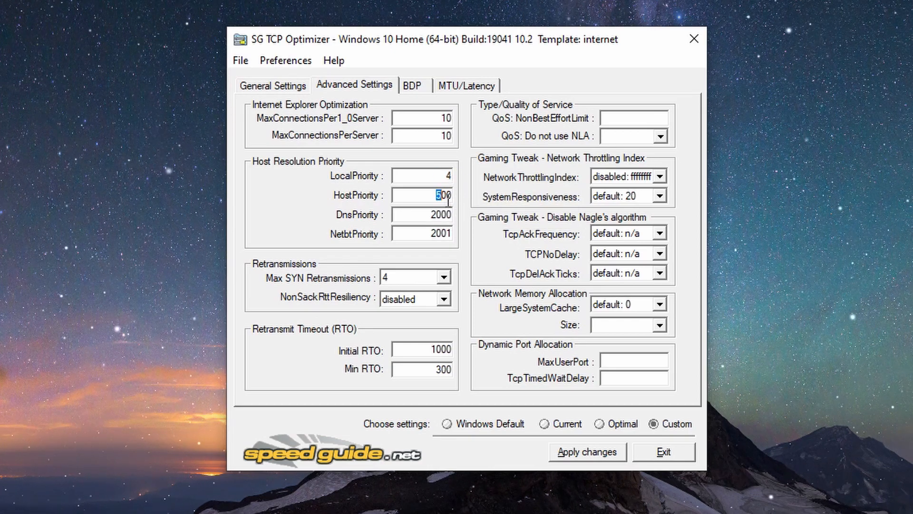
pyautogui.write('5')
pyautogui.click(422, 214)
pyautogui.write('6')
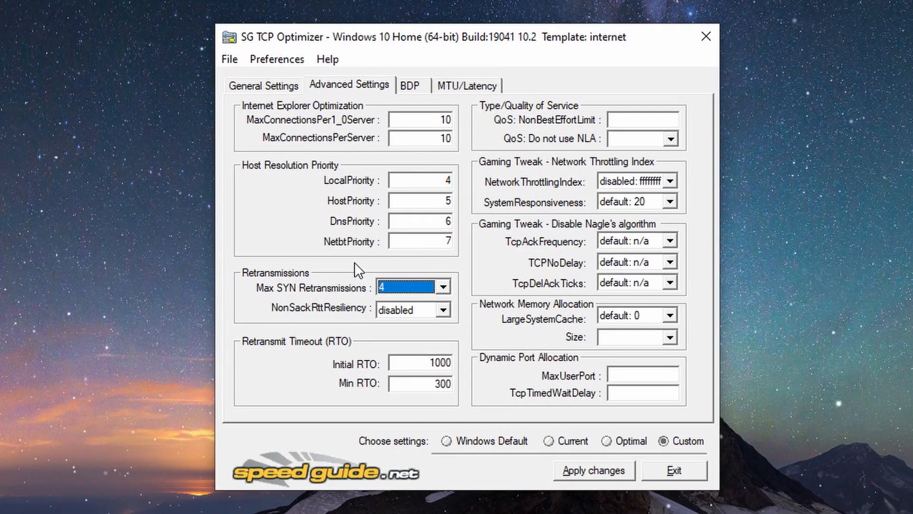
pyautogui.moveTo(300, 298)
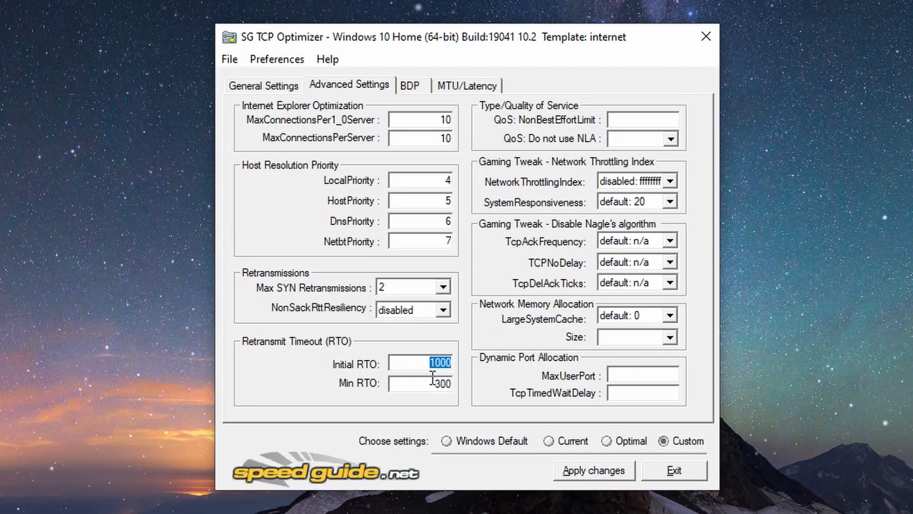
pyautogui.write('2000')
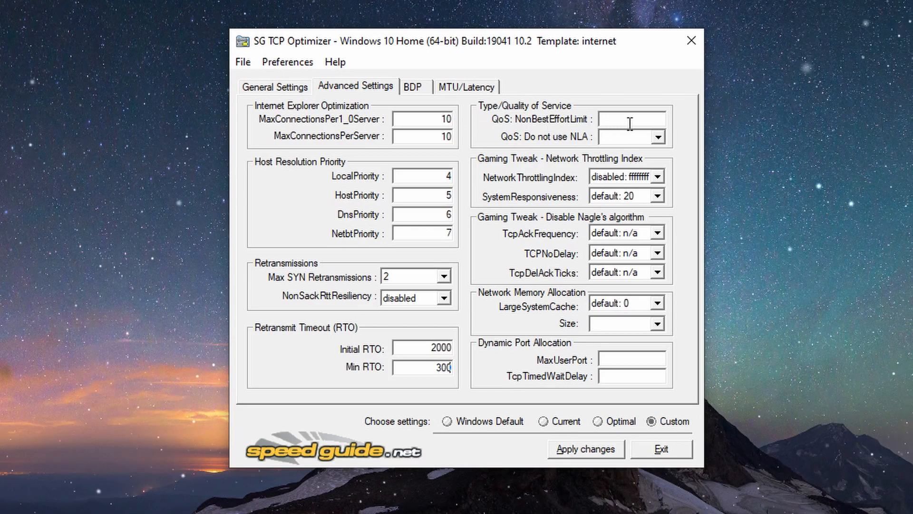
pyautogui.moveTo(550, 154)
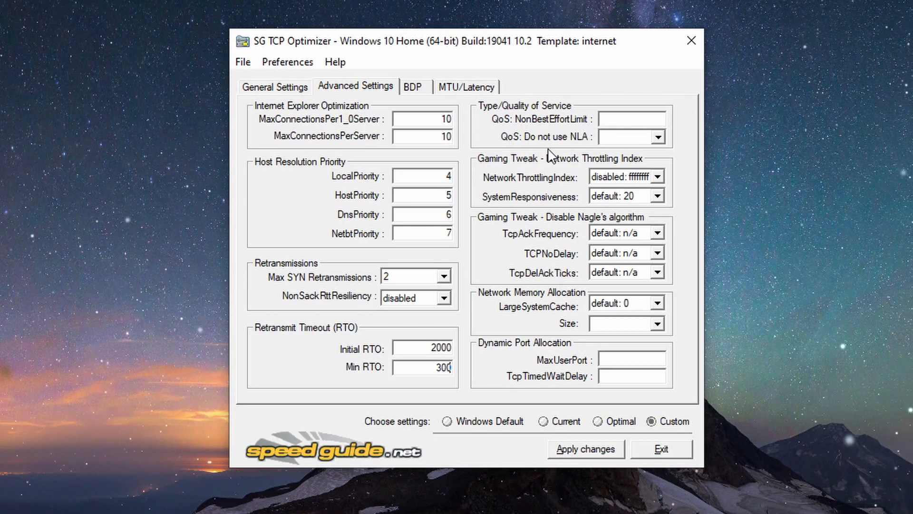
# - Set QoS Do not use NLA to optimal and SystemResponsiveness to gaming
pyautogui.click(659, 137)
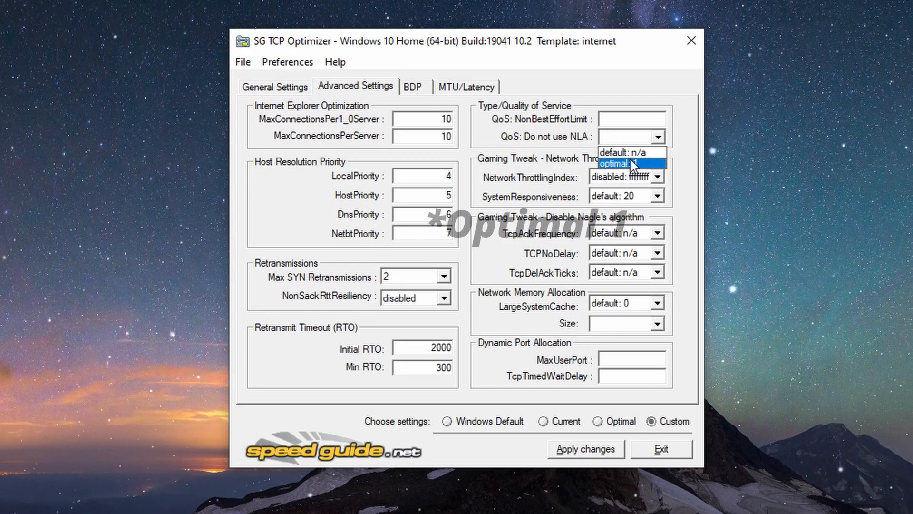
pyautogui.click(616, 163)
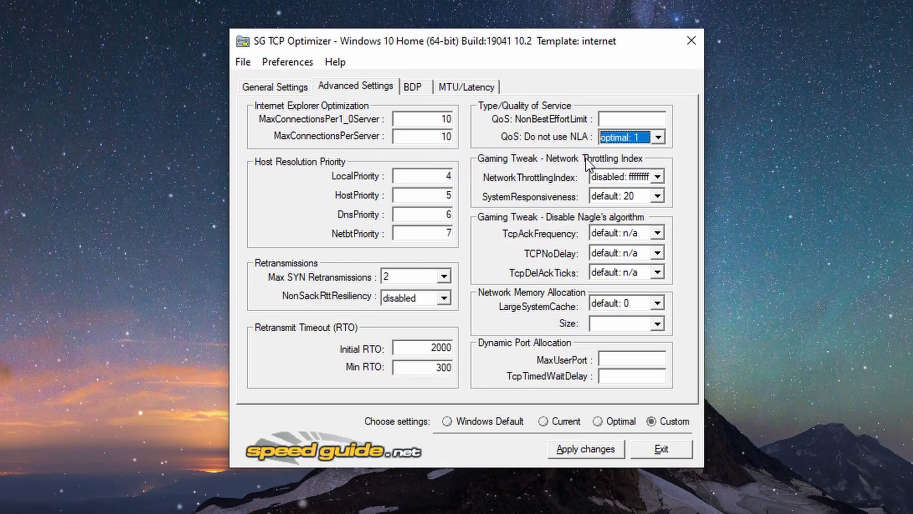
pyautogui.moveTo(592, 189)
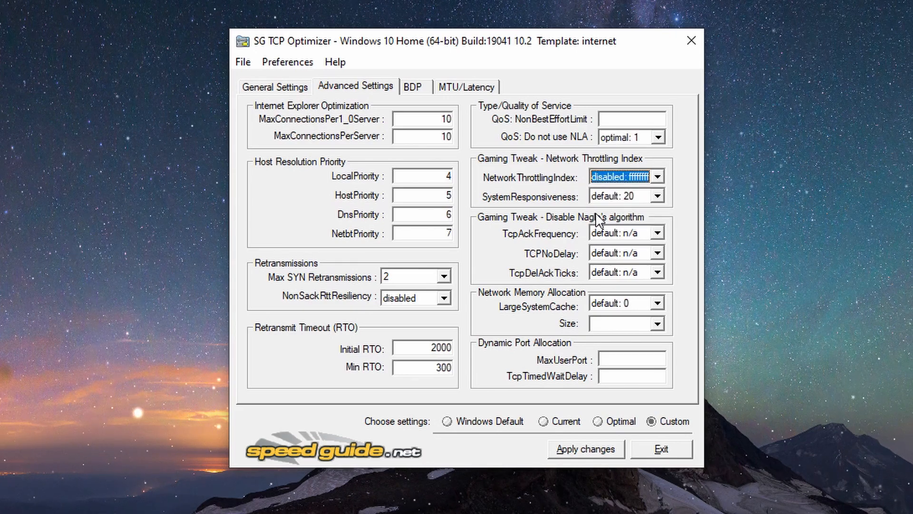
pyautogui.click(658, 195)
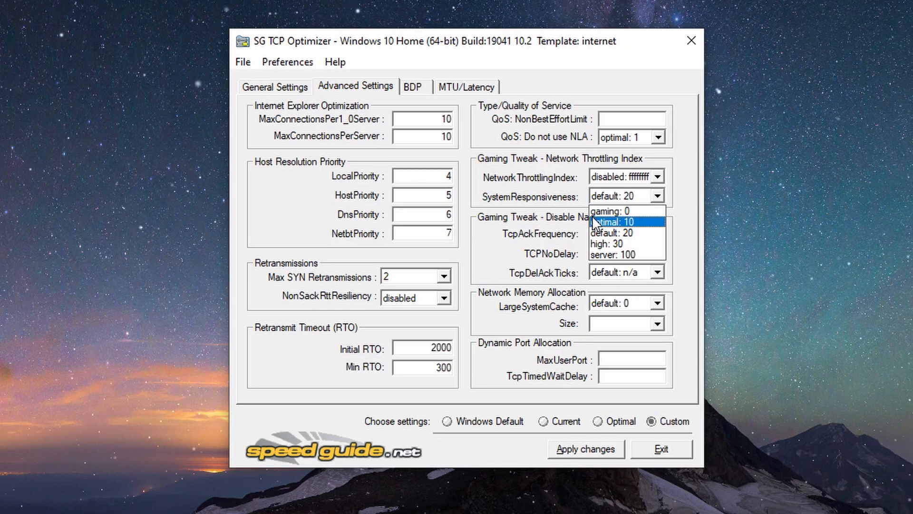
pyautogui.click(610, 210)
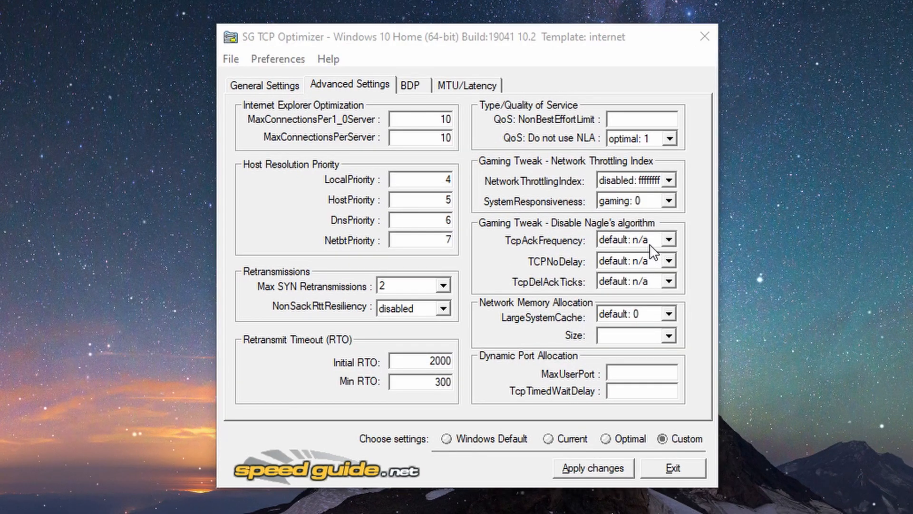
# - Disable TcpAckFrequency and TcpDelAckTicks, and enable TCPNoDelay
pyautogui.click(669, 239)
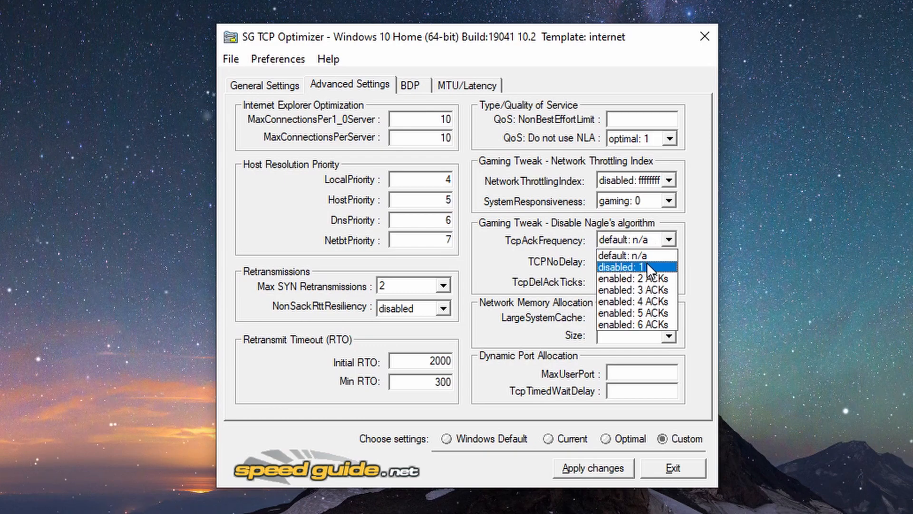
pyautogui.click(632, 266)
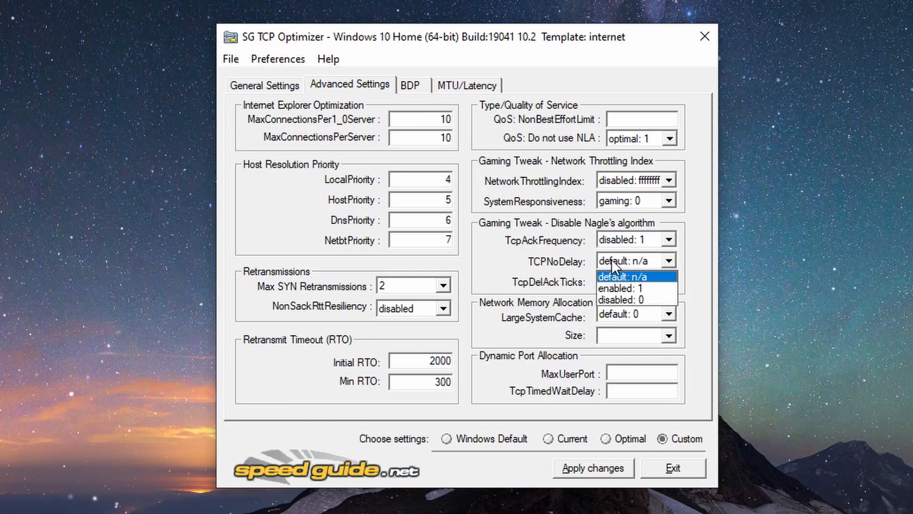
pyautogui.click(625, 287)
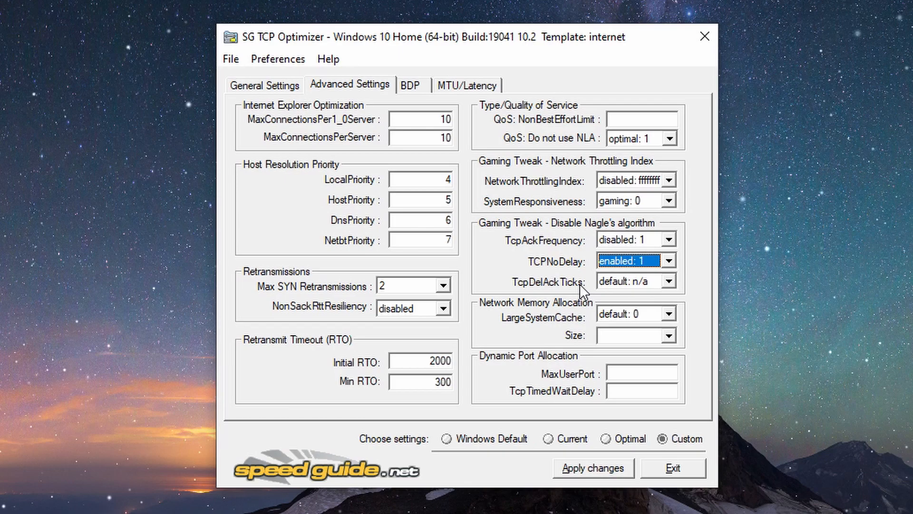
pyautogui.click(676, 281)
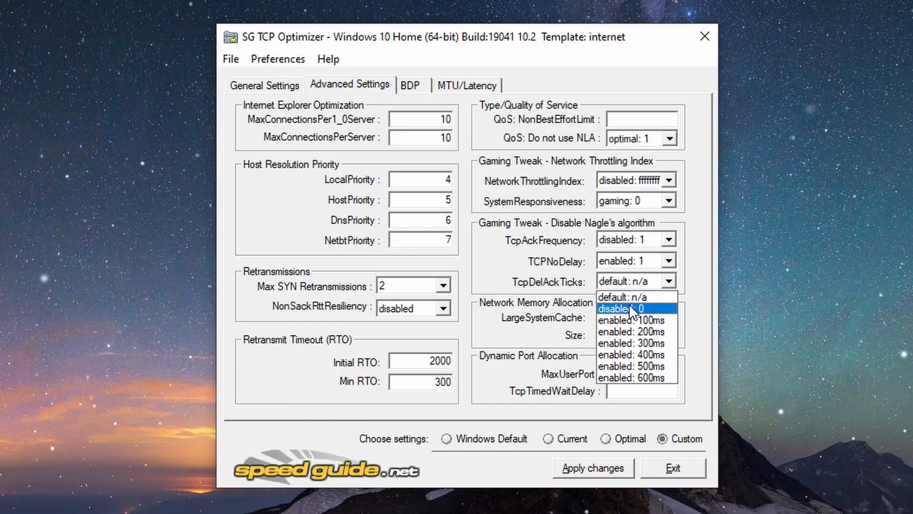
pyautogui.click(629, 307)
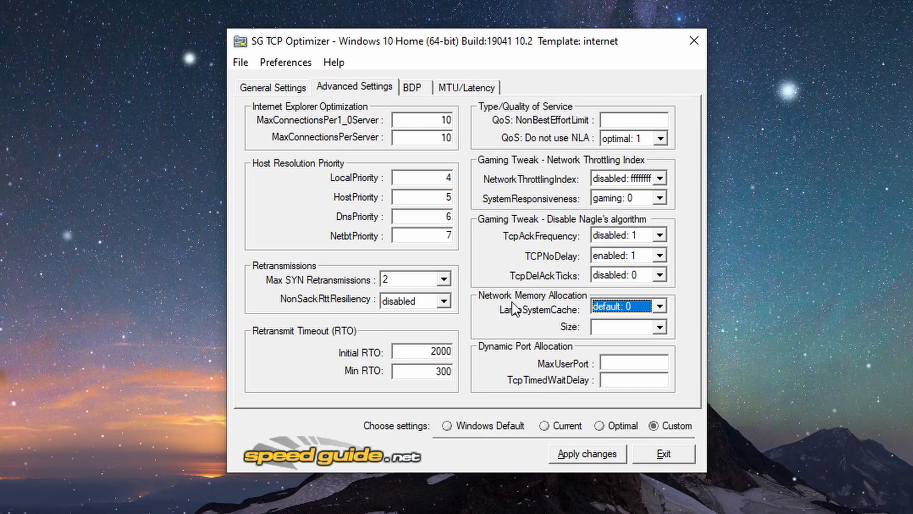
pyautogui.moveTo(616, 325)
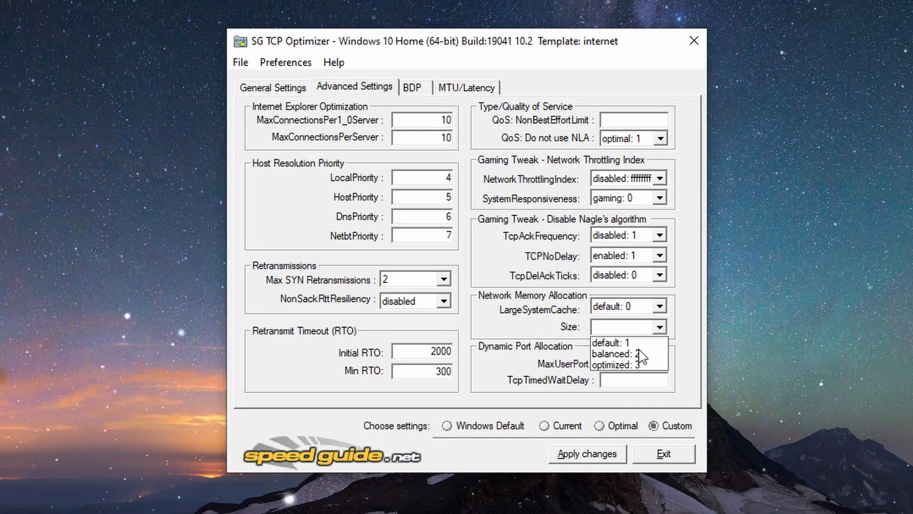
# - Set memory allocation Size to default 1 and apply the custom settings
pyautogui.click(609, 342)
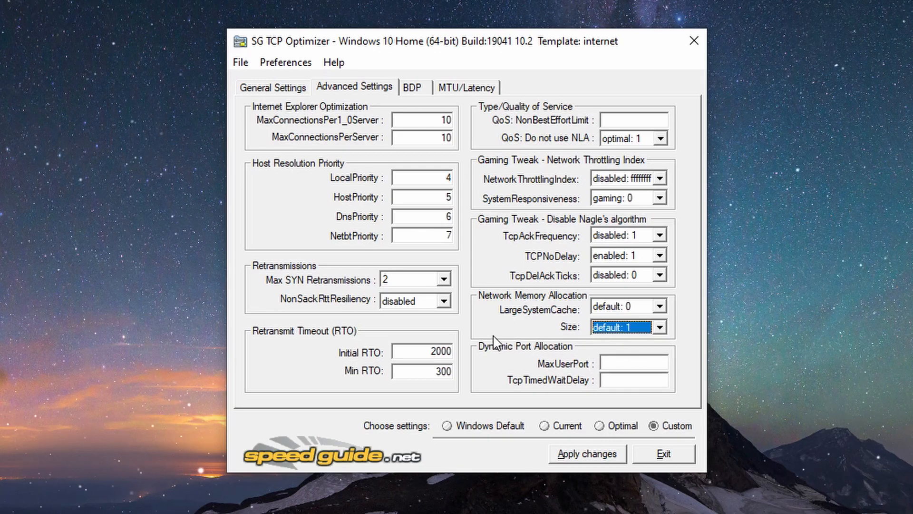
pyautogui.click(586, 453)
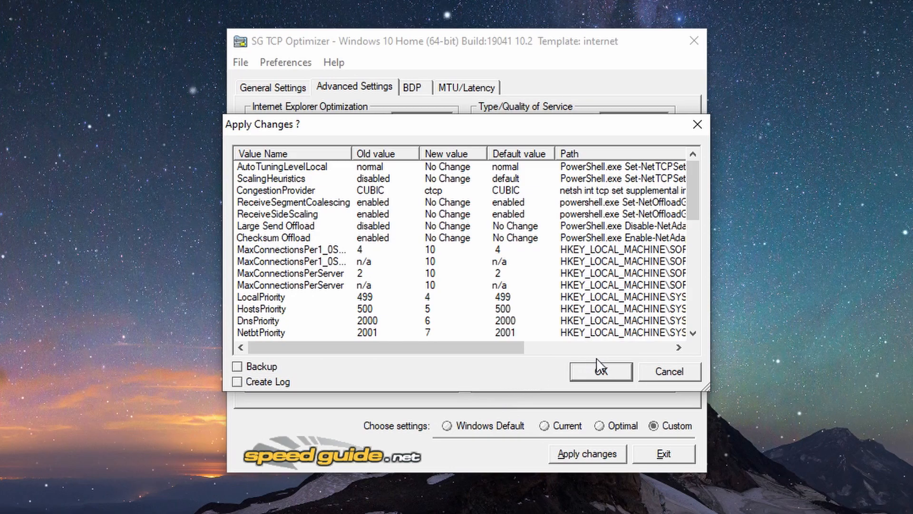
pyautogui.click(599, 371)
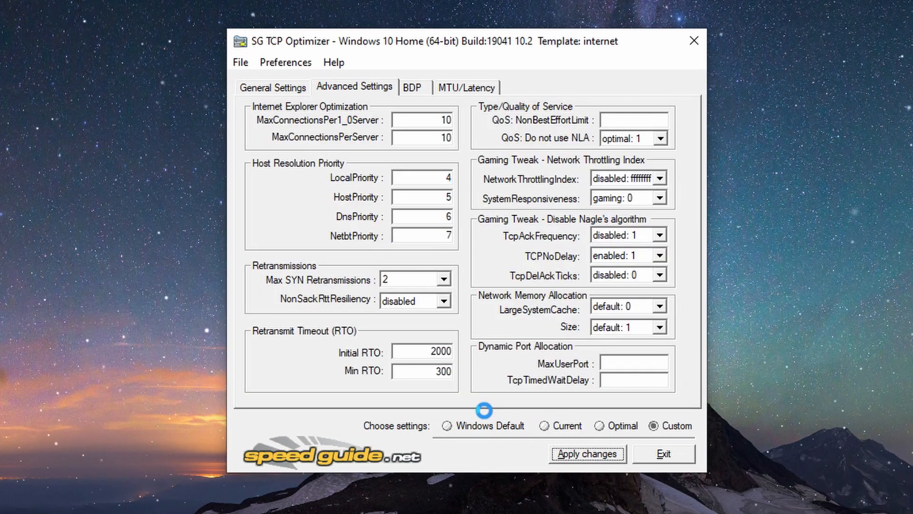
pyautogui.click(586, 454)
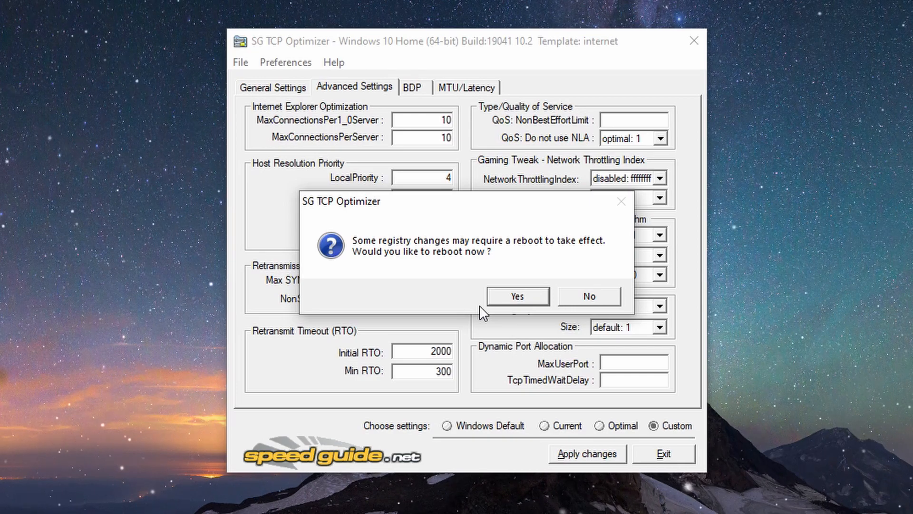
# - Decline the reboot and start the DSLReports speed test
pyautogui.click(588, 295)
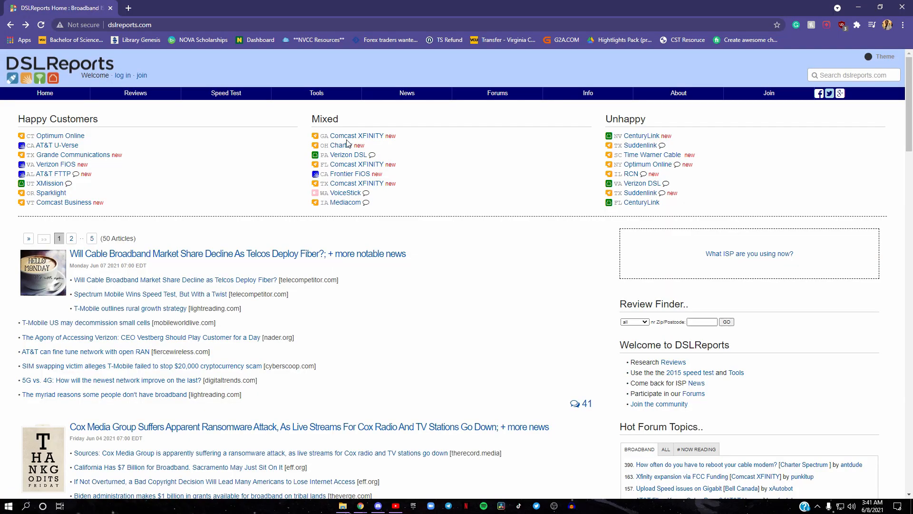
pyautogui.moveTo(121, 71)
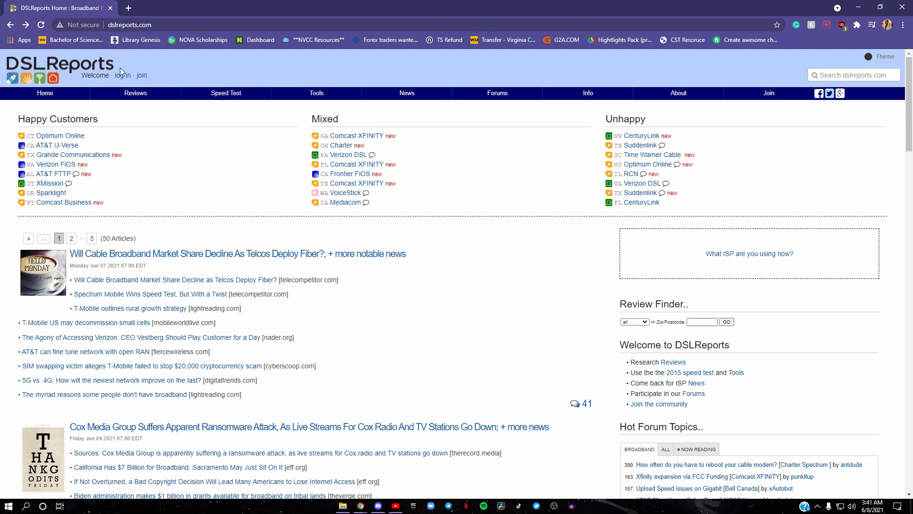
pyautogui.moveTo(307, 140)
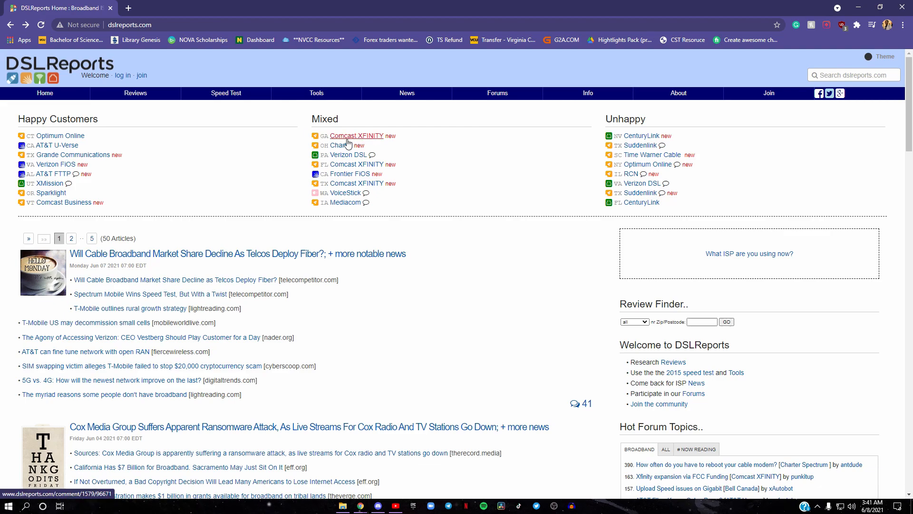
pyautogui.click(226, 93)
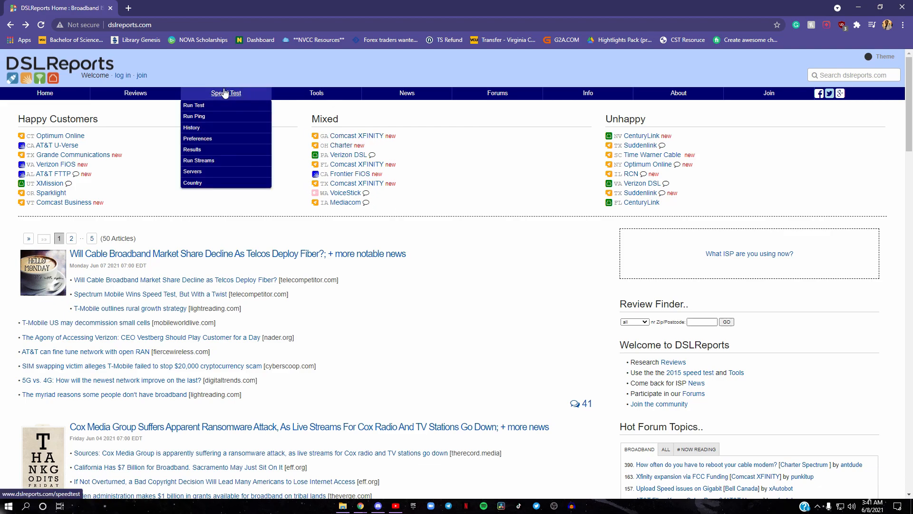
pyautogui.click(193, 105)
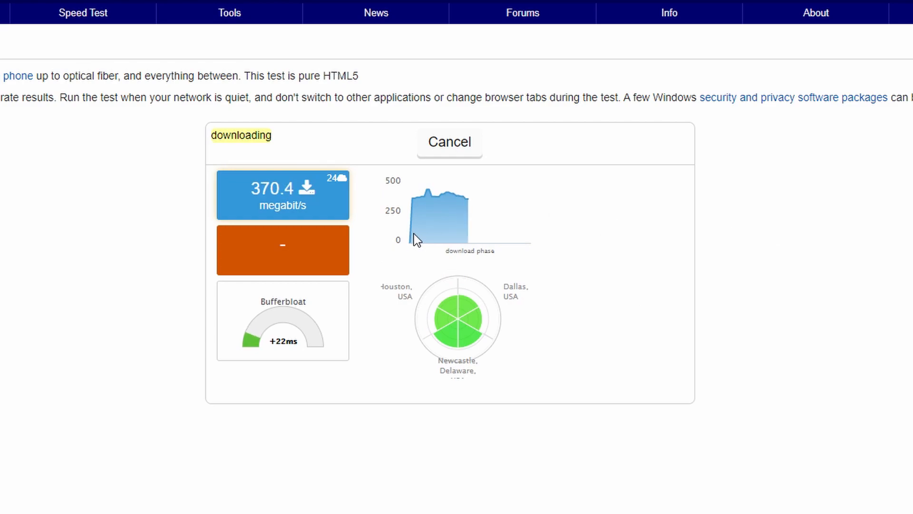
pyautogui.moveTo(381, 239)
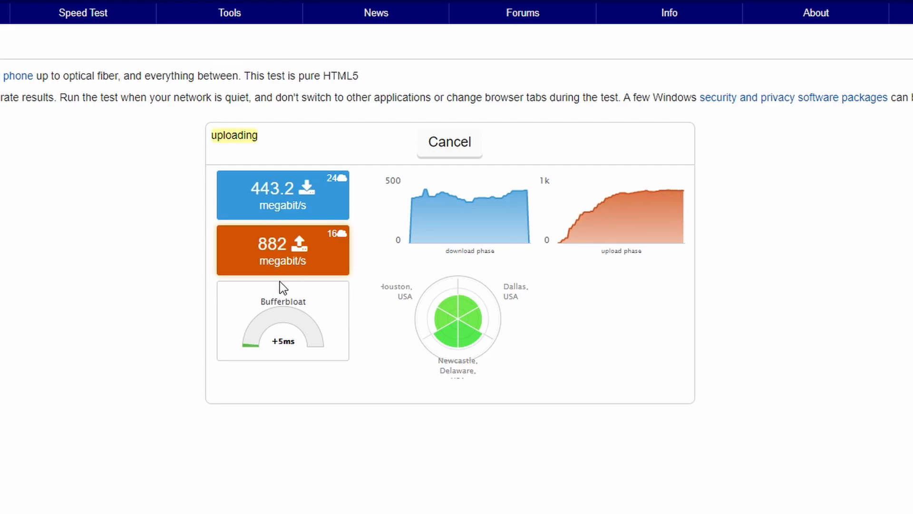
pyautogui.moveTo(283, 341)
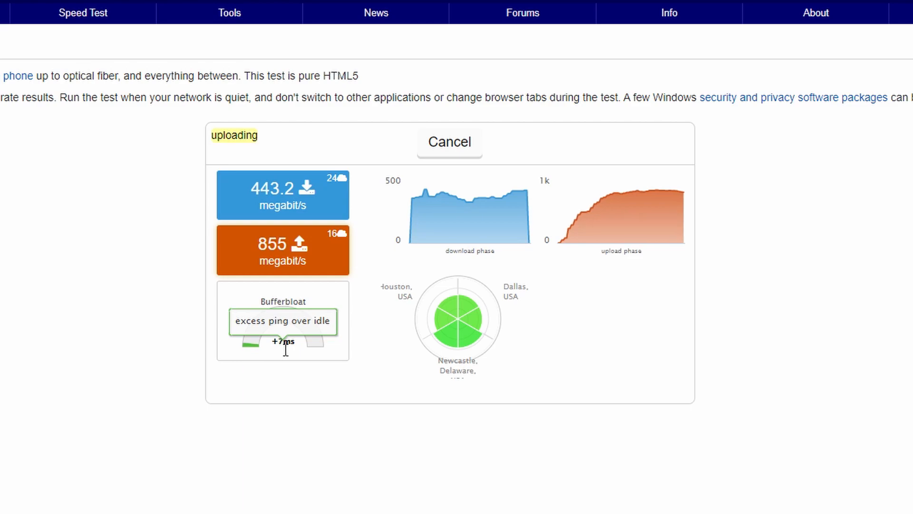